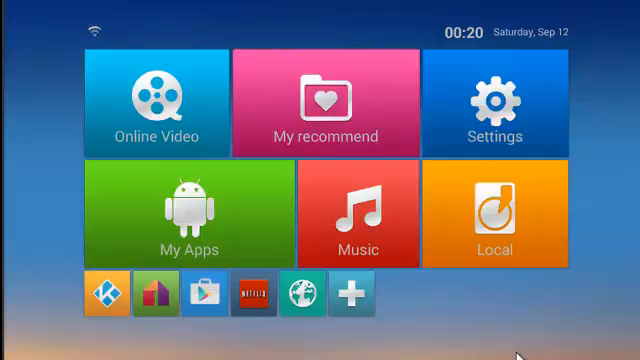
mouse_move(478, 300)
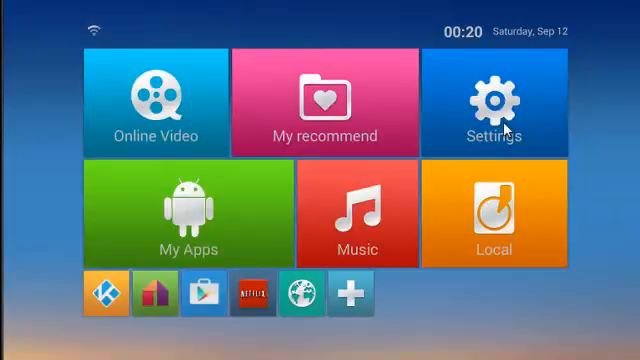
Step: Reach the full Android settings list via Settings > Other > More Settings
click(496, 110)
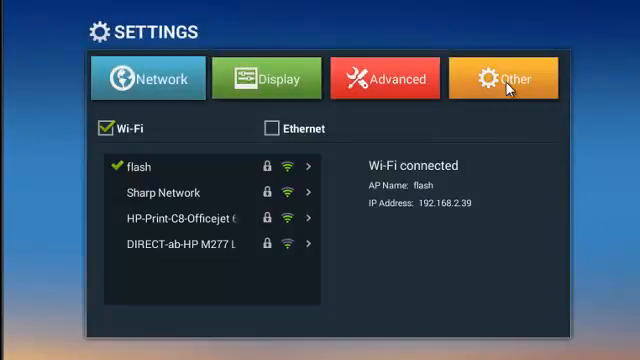
click(502, 78)
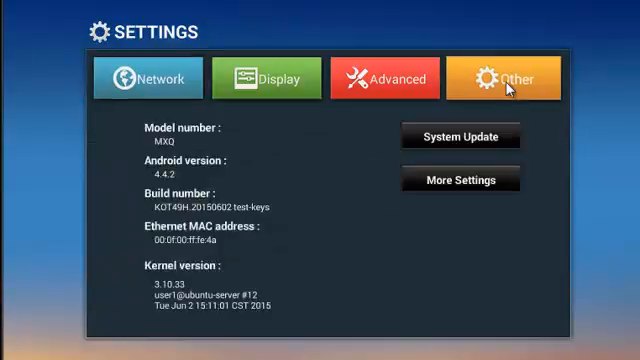
mouse_move(480, 180)
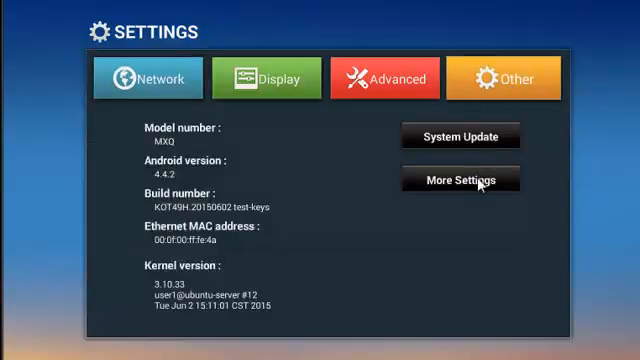
click(460, 180)
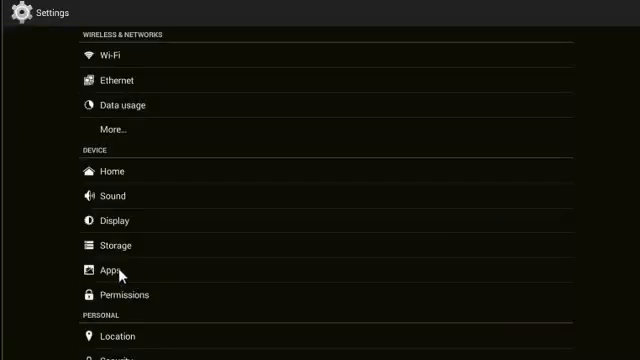
Step: Find Kodi in the Downloaded apps list and show its app info page
click(104, 270)
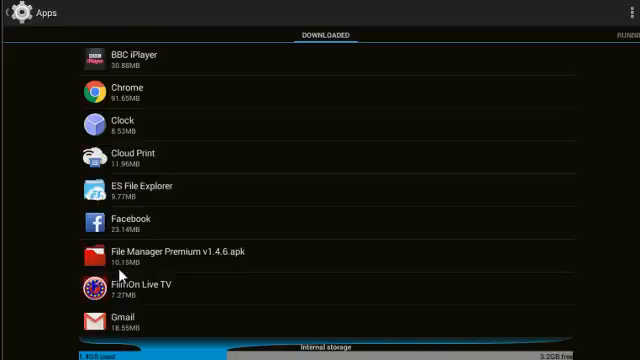
scroll(down, 3)
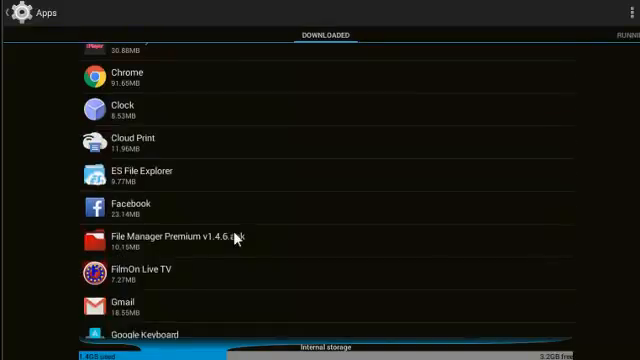
scroll(down, 3)
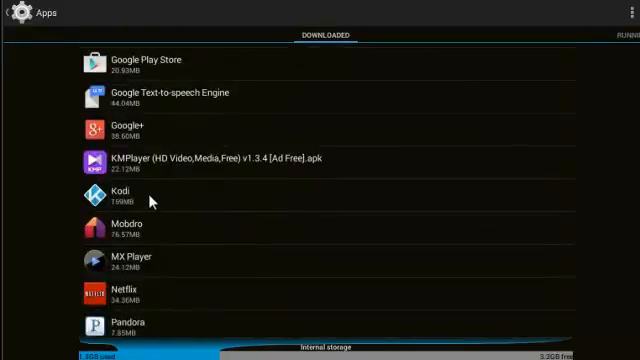
click(110, 196)
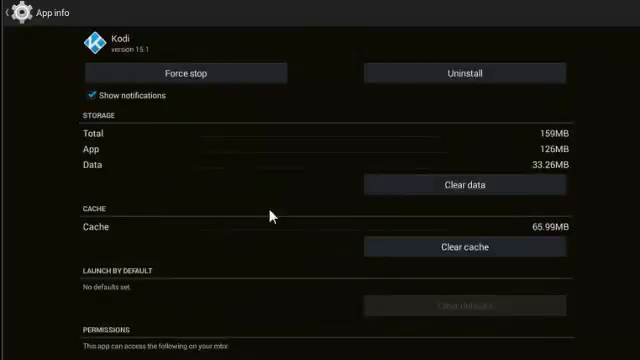
mouse_move(478, 80)
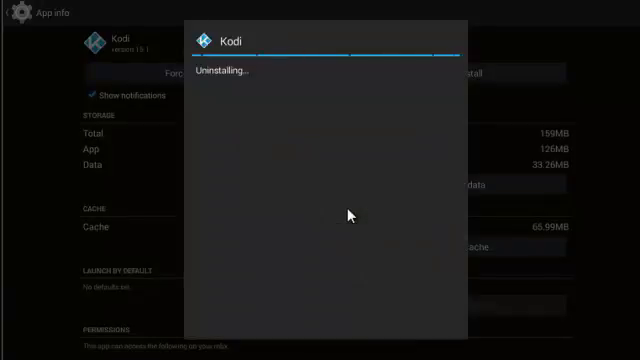
mouse_move(576, 154)
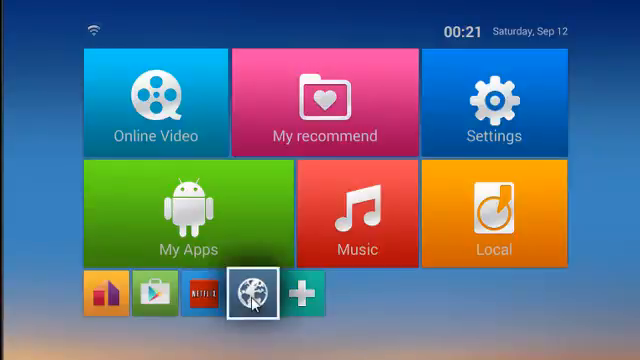
Step: Launch the Android web browser to reach the kodi.tv download page
click(248, 292)
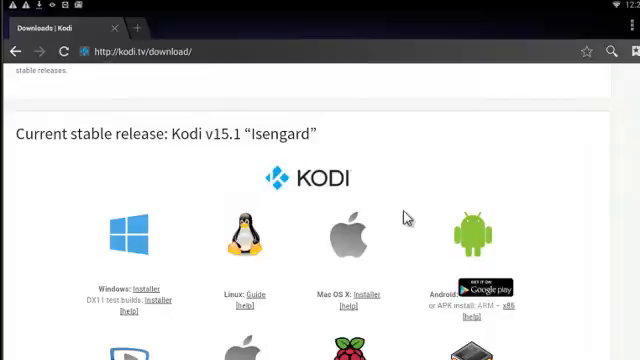
mouse_move(452, 204)
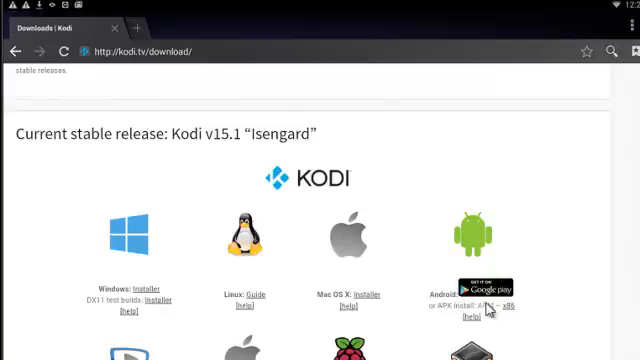
mouse_move(488, 308)
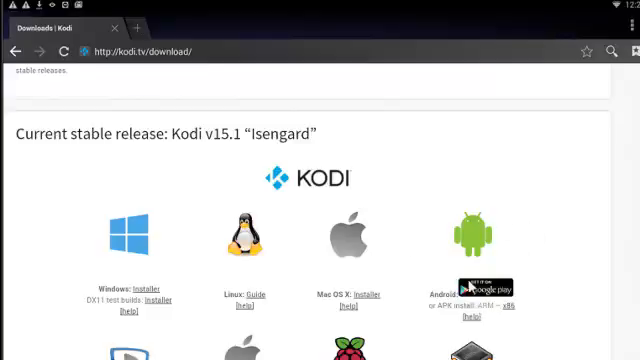
mouse_move(488, 312)
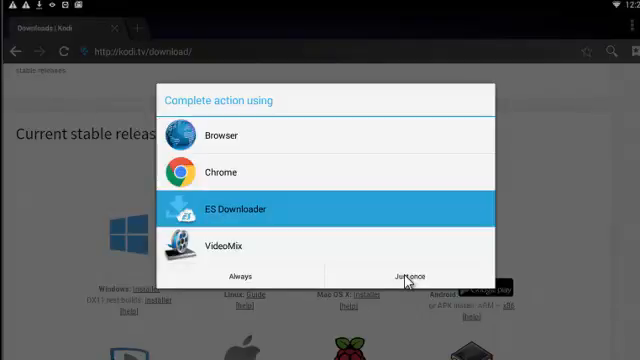
Step: Download the Kodi APK with ES Downloader, just once, and install it
click(408, 276)
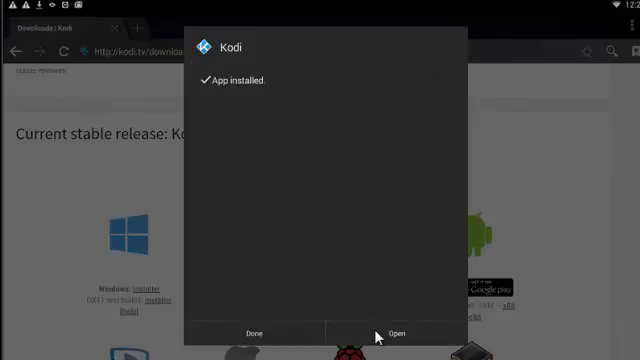
Step: Launch the newly installed Kodi to its home menu
click(384, 332)
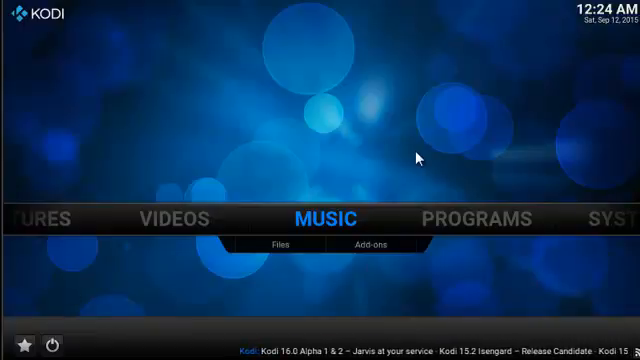
Step: Go to Videos > Add-ons and dismiss the first-run help notice
key(Left)
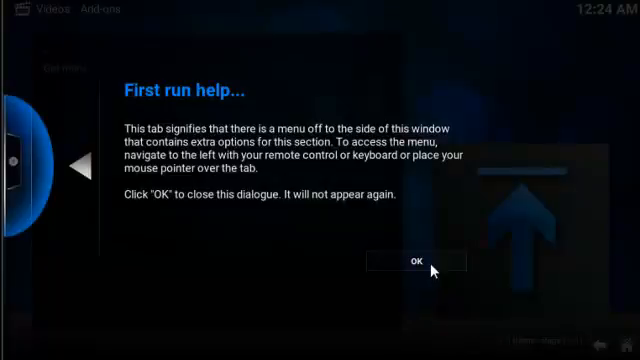
click(420, 260)
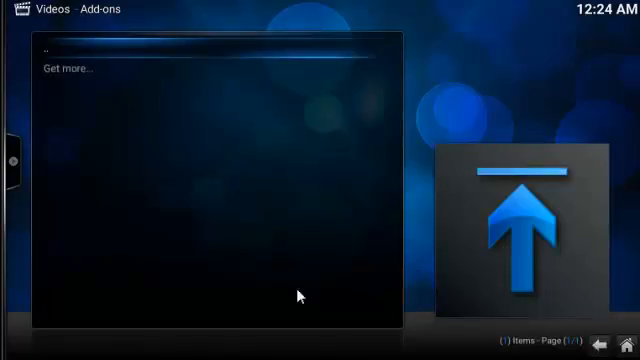
mouse_move(142, 132)
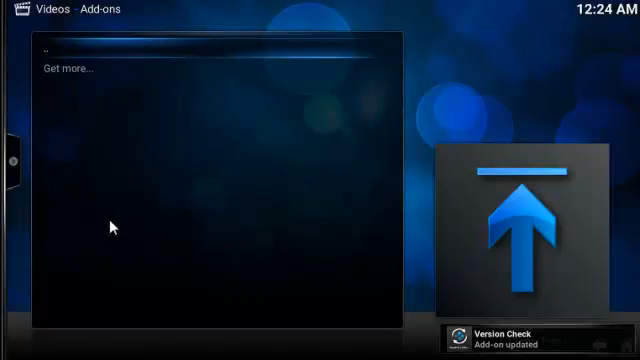
mouse_move(62, 72)
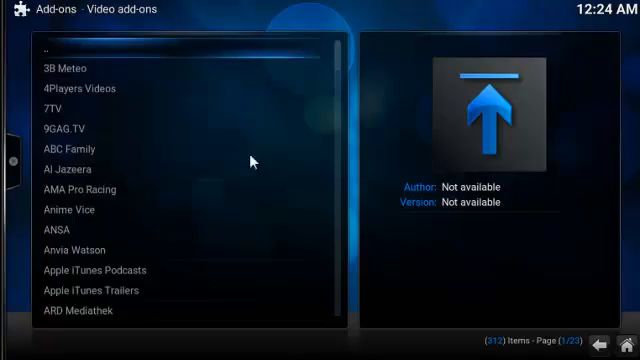
mouse_move(146, 260)
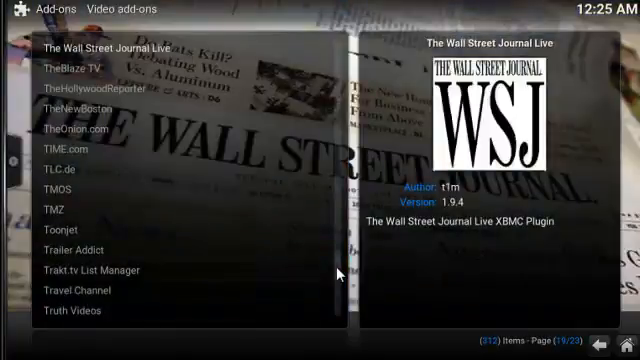
mouse_move(344, 76)
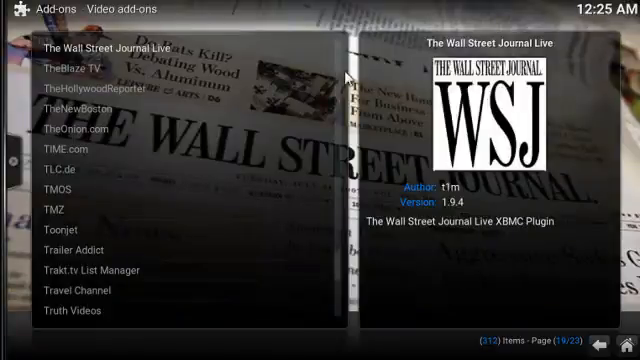